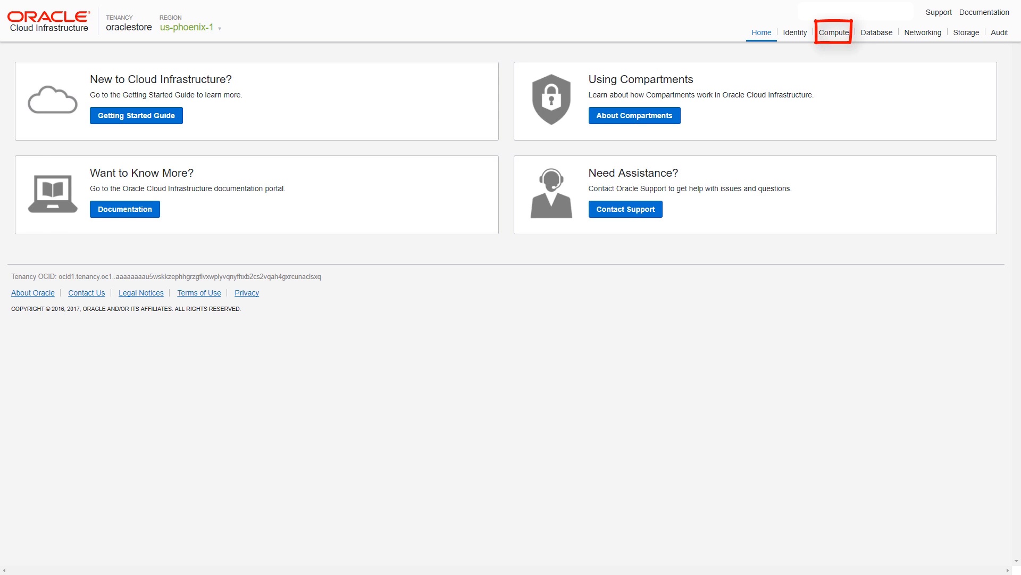
Show the Compute Instances list filtered to the oraclestore (root) compartment
click(834, 31)
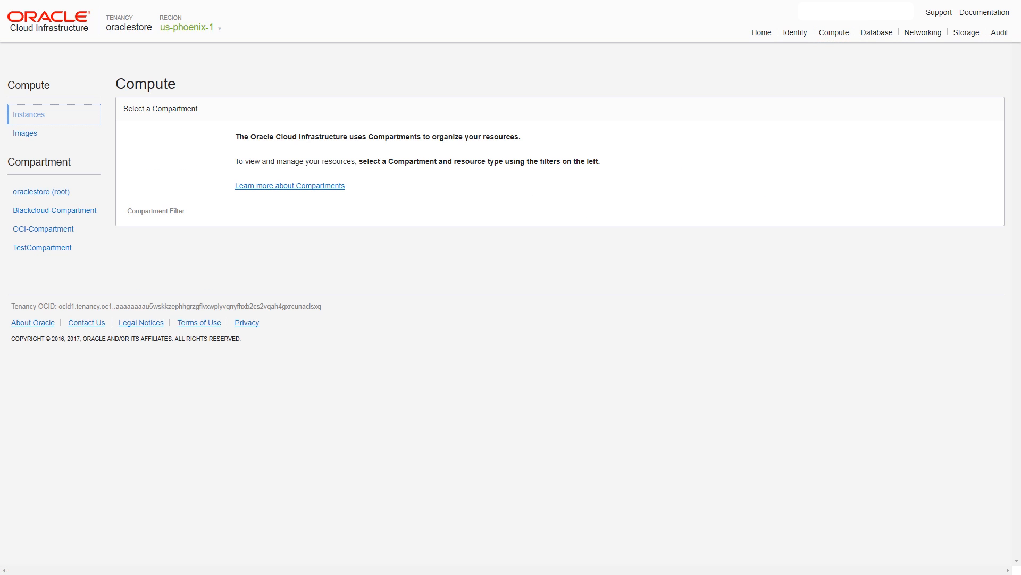
click(28, 114)
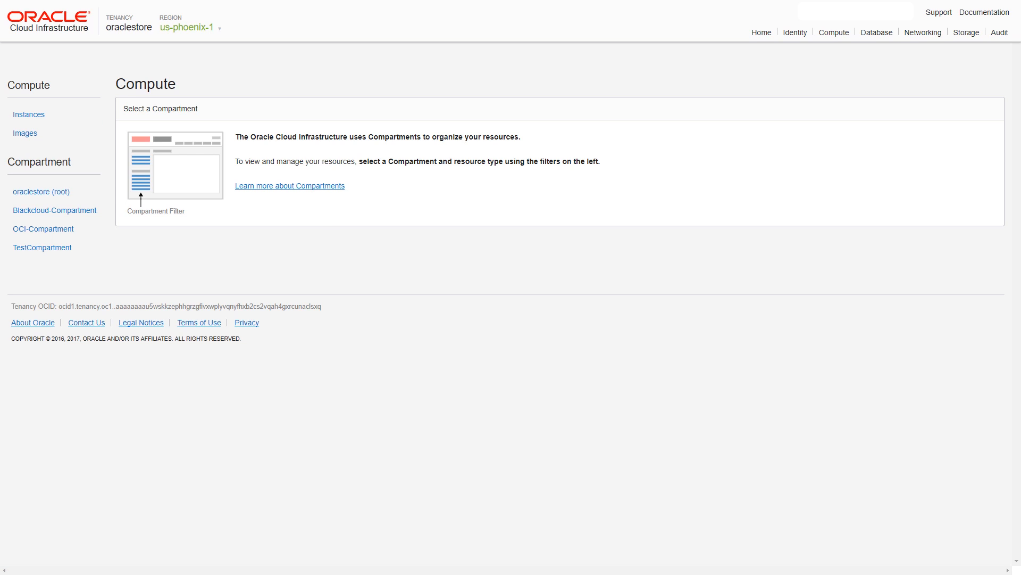
click(41, 191)
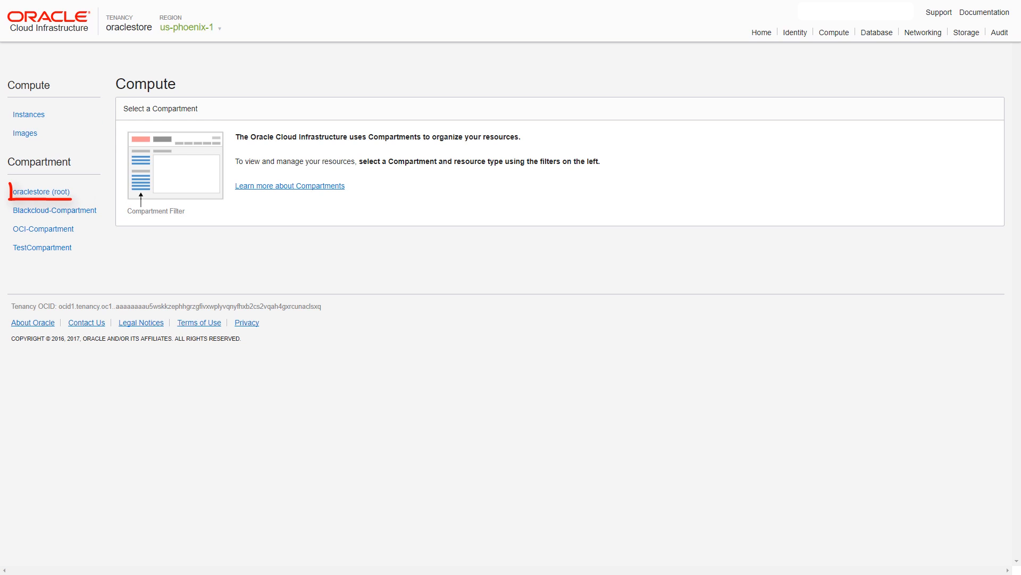
click(40, 190)
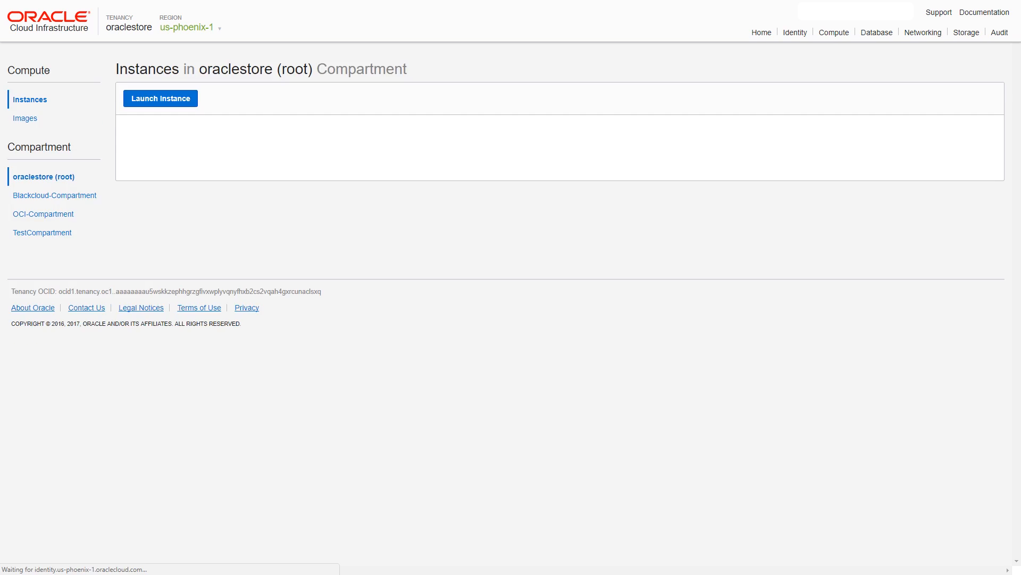
click(834, 33)
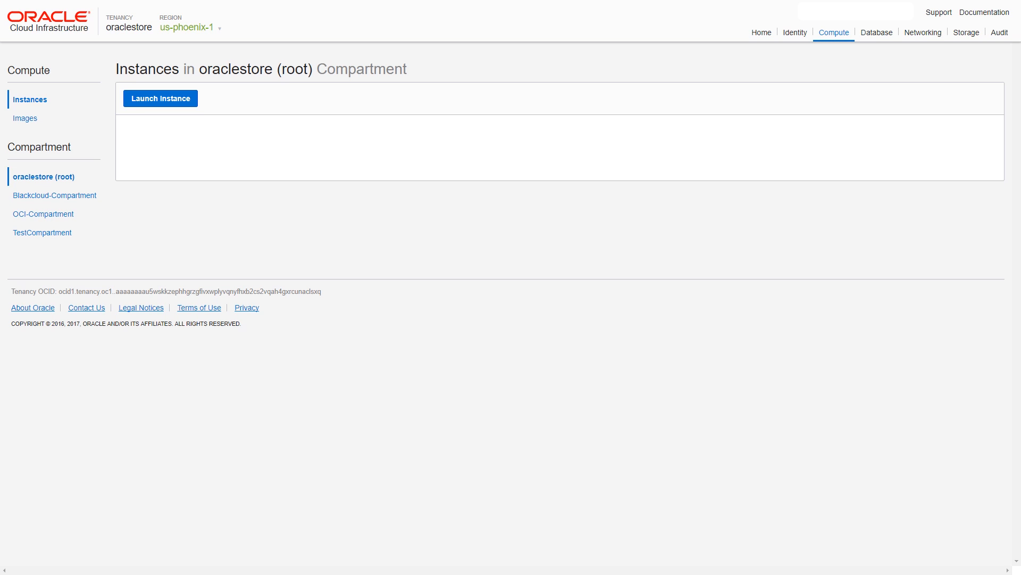
click(159, 98)
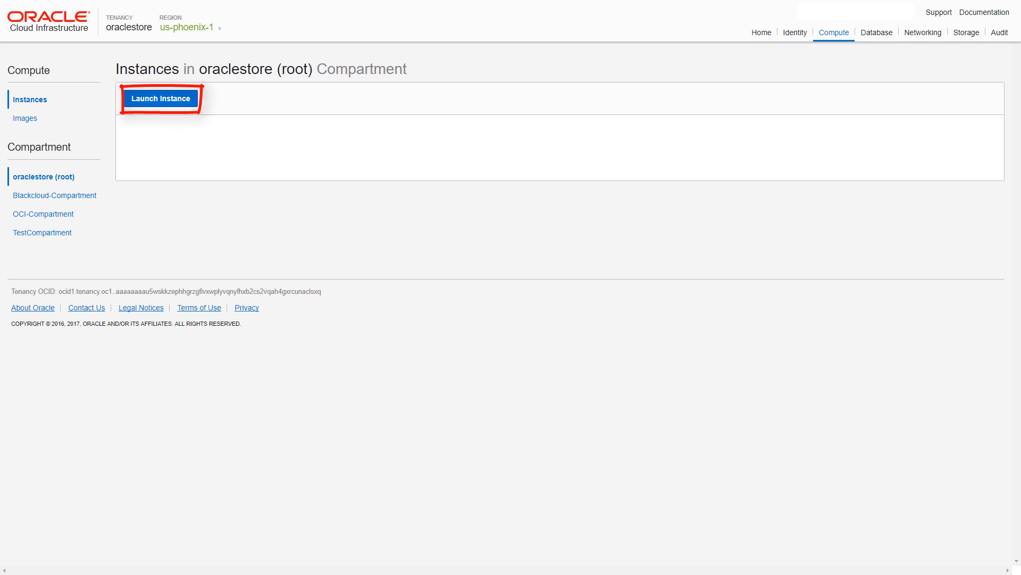
Start a new instance QATestServer with Ubuntu 16.04, VM.Standard1.4, QA_VCN public subnet and public IP
click(159, 98)
text(QATestServer)
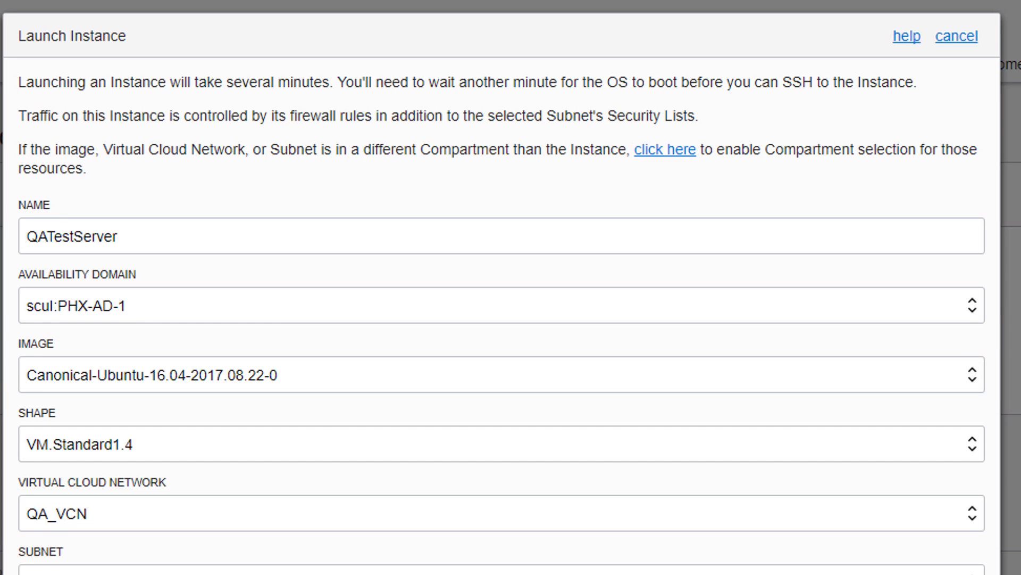
scroll(down, 3)
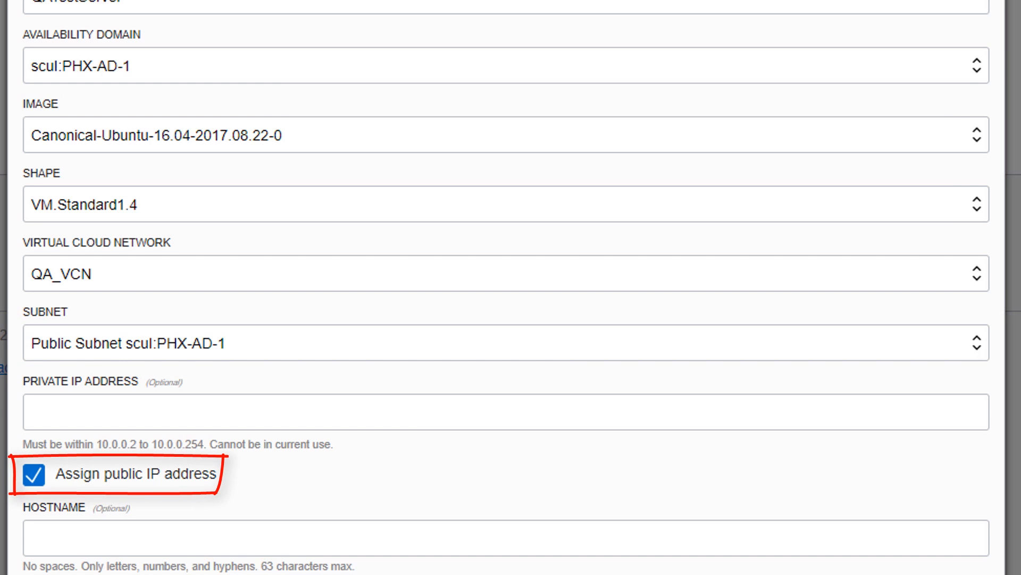
scroll(down, 3)
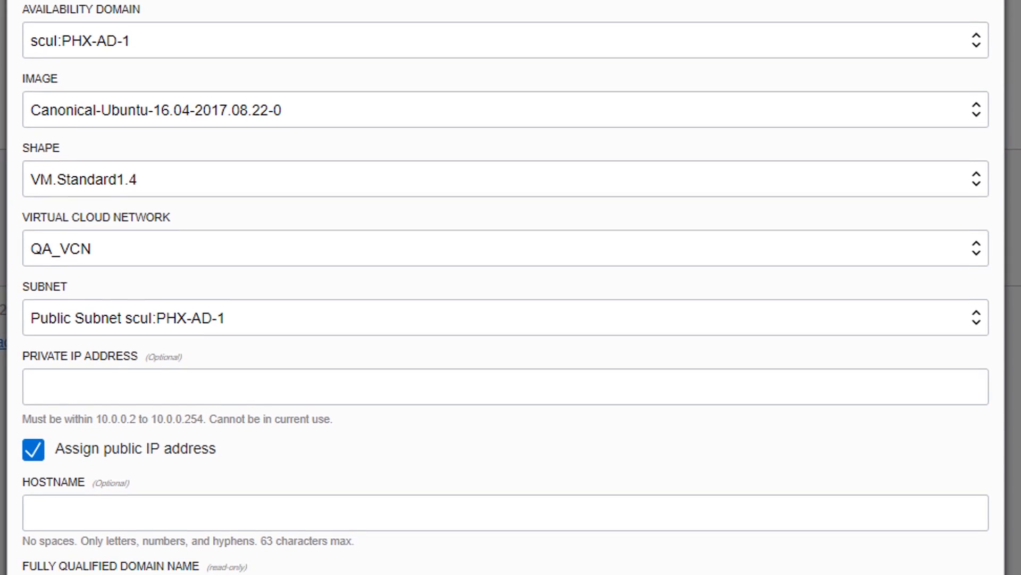
scroll(down, 3)
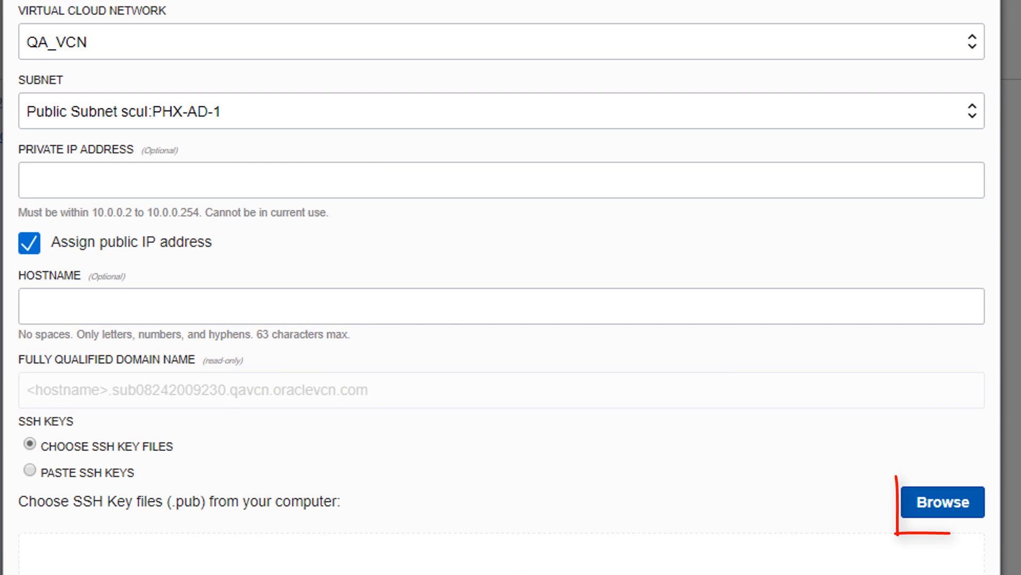
Load the id_rsa.pub public key into the instance's SSH Keys field
click(941, 501)
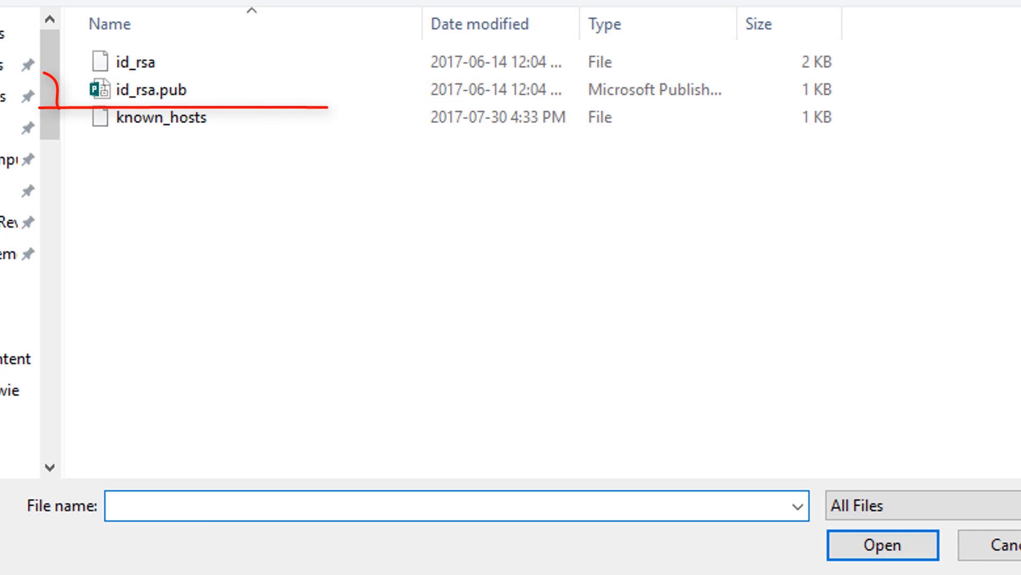
click(169, 90)
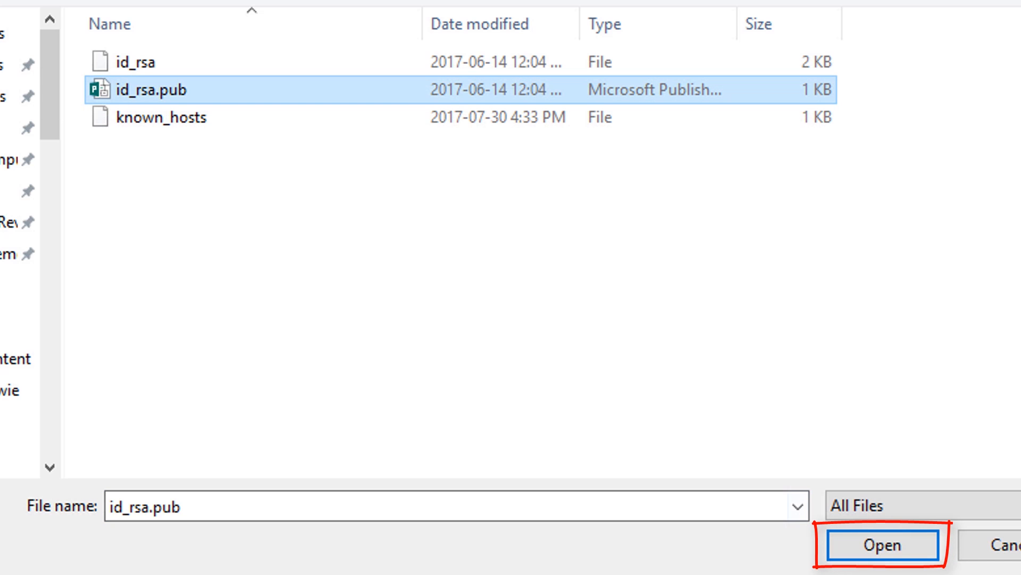
click(881, 545)
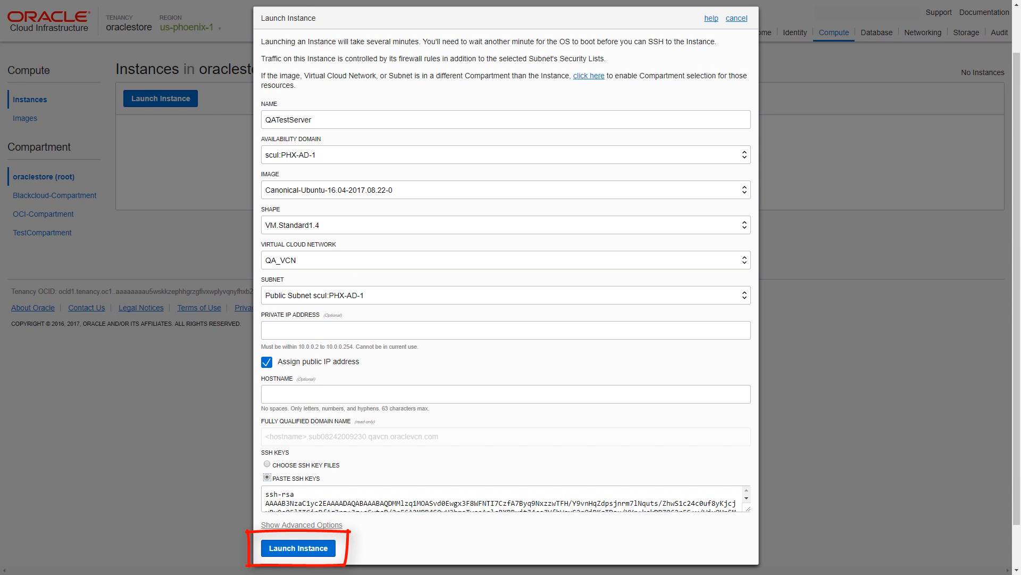
Launch QATestServer and view its Instance Details page showing the running instance's public IP
click(298, 547)
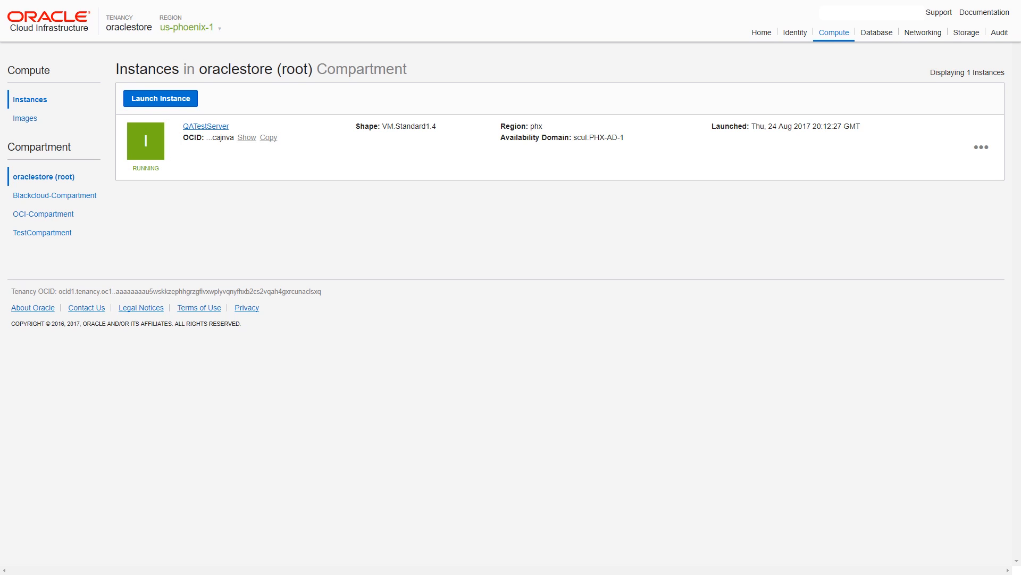
click(981, 147)
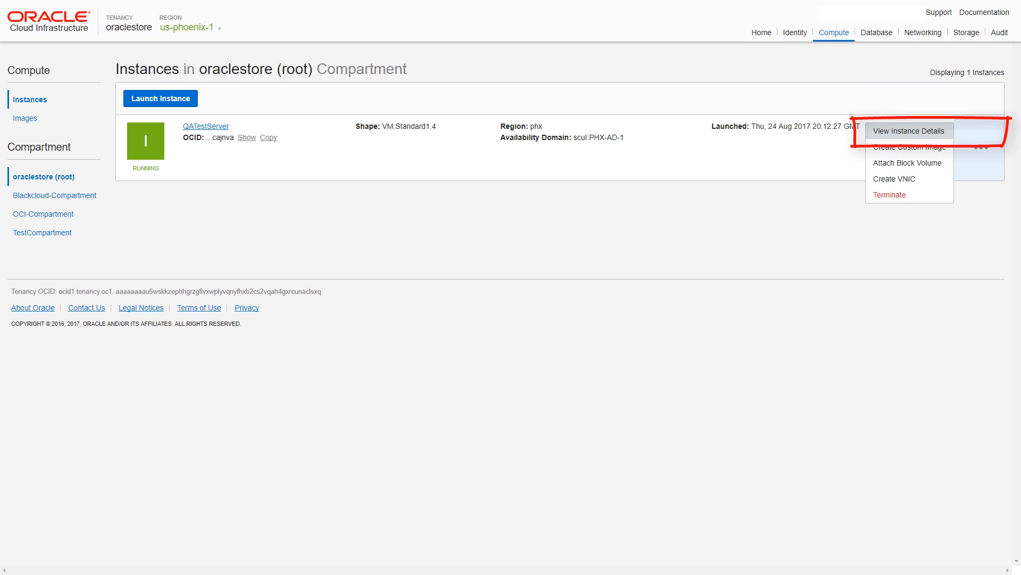
click(907, 130)
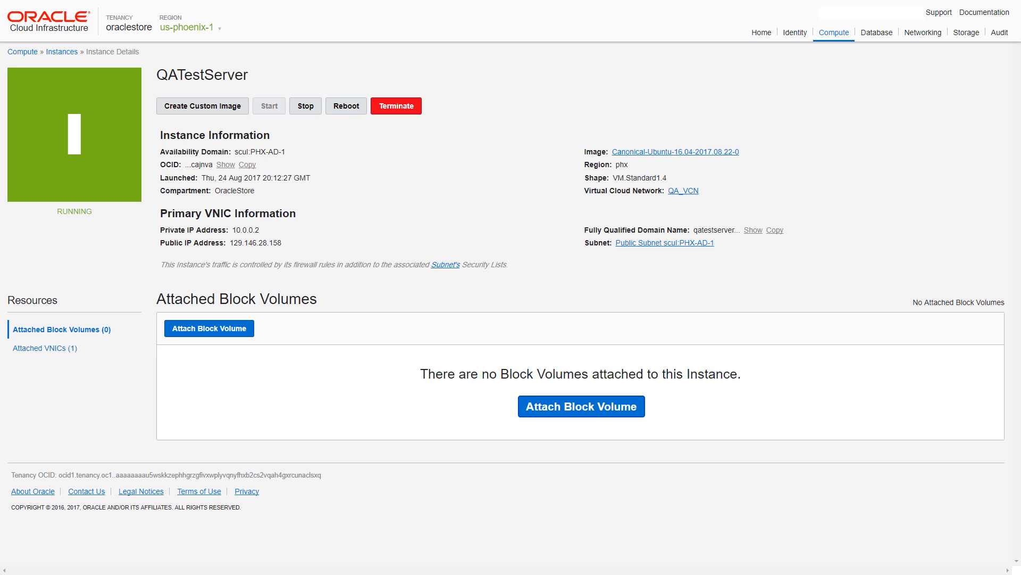